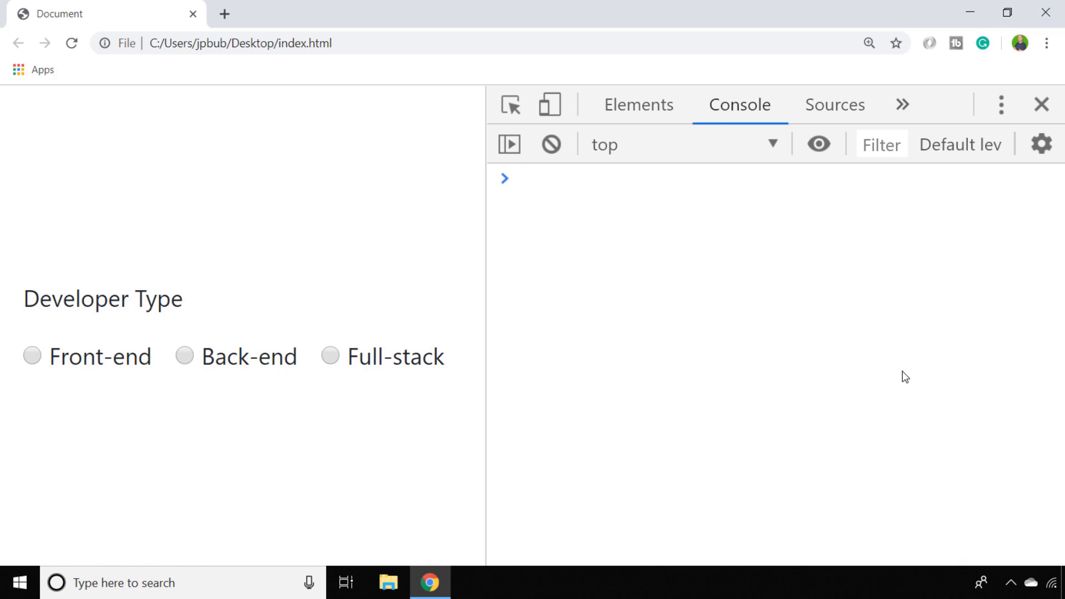
pyautogui.moveTo(782, 351)
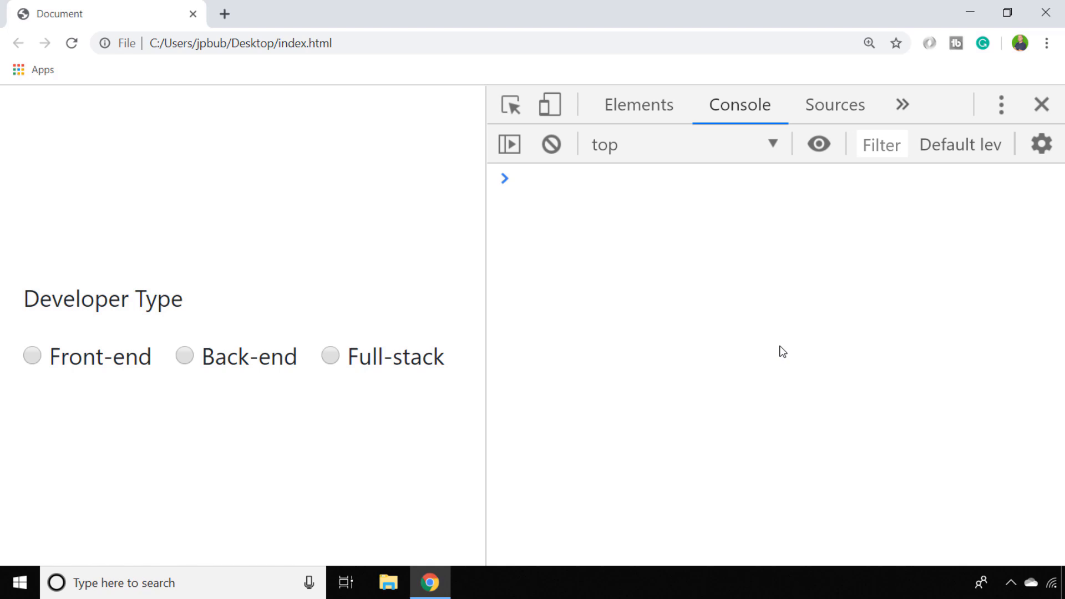
pyautogui.moveTo(637, 105)
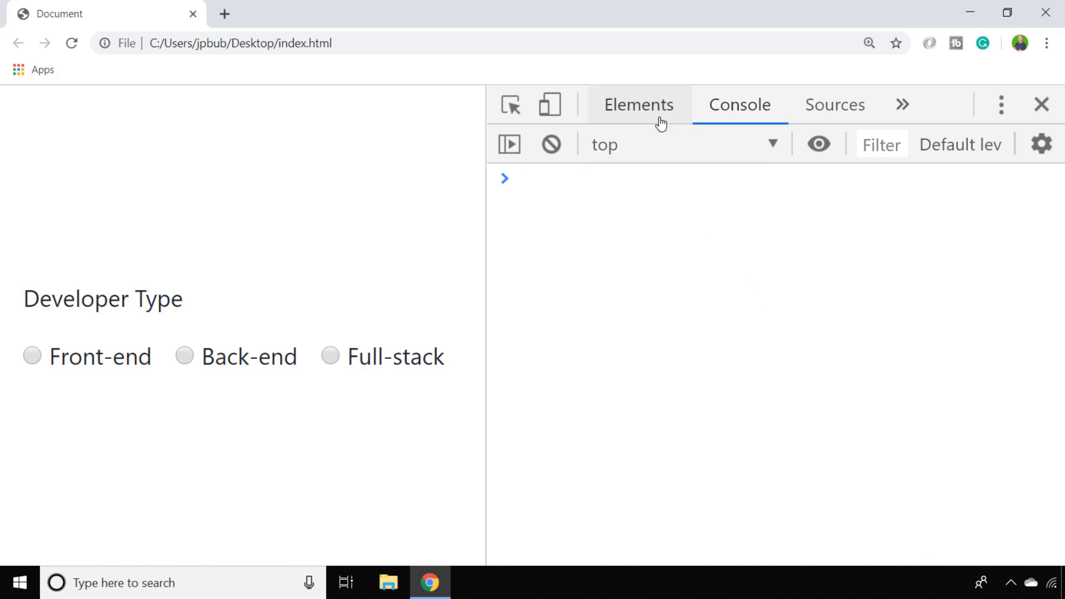
# Inspect the Front-end radio input in the Elements tree and check Back-end on the page.
pyautogui.click(638, 105)
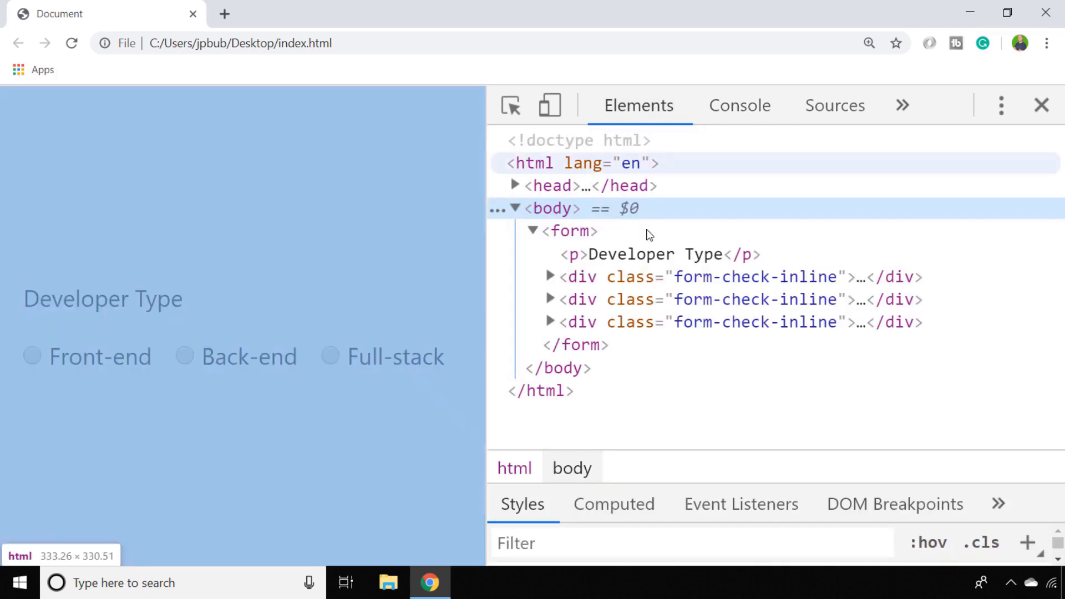
pyautogui.moveTo(582, 277)
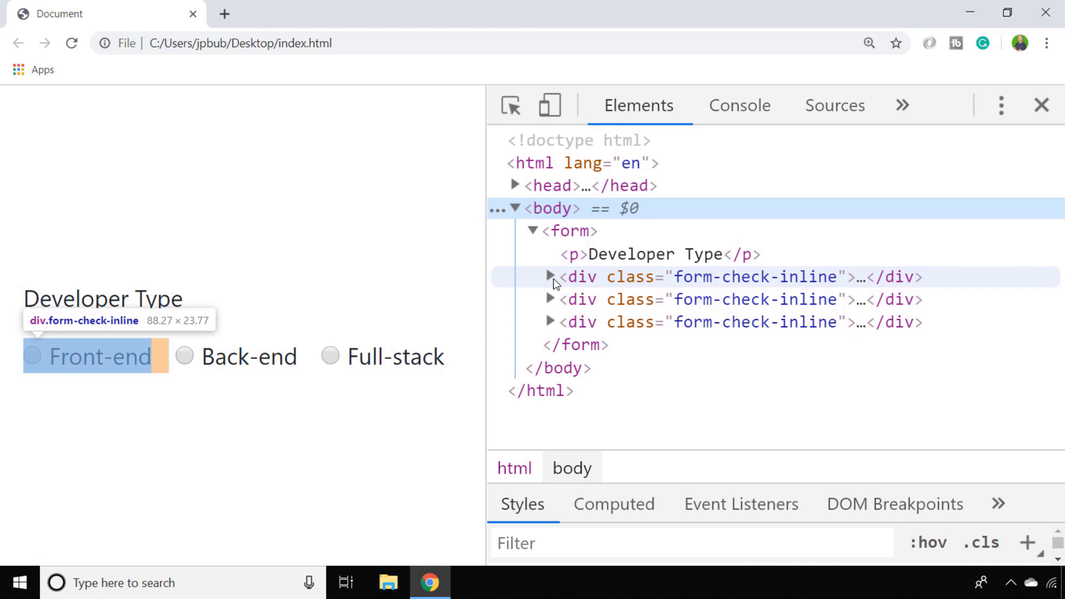
pyautogui.click(551, 277)
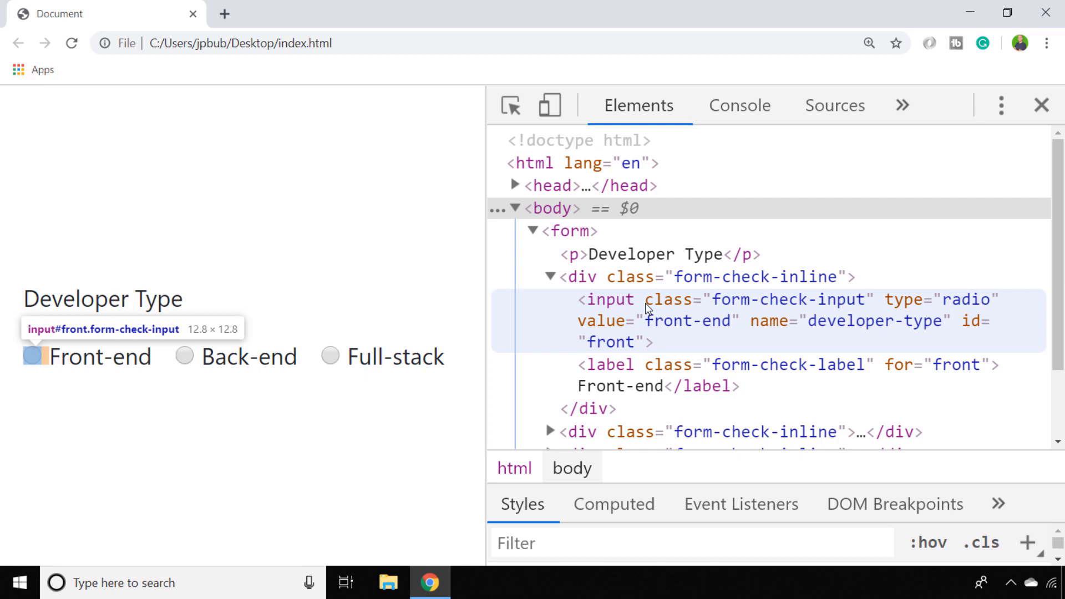
pyautogui.moveTo(3, 567)
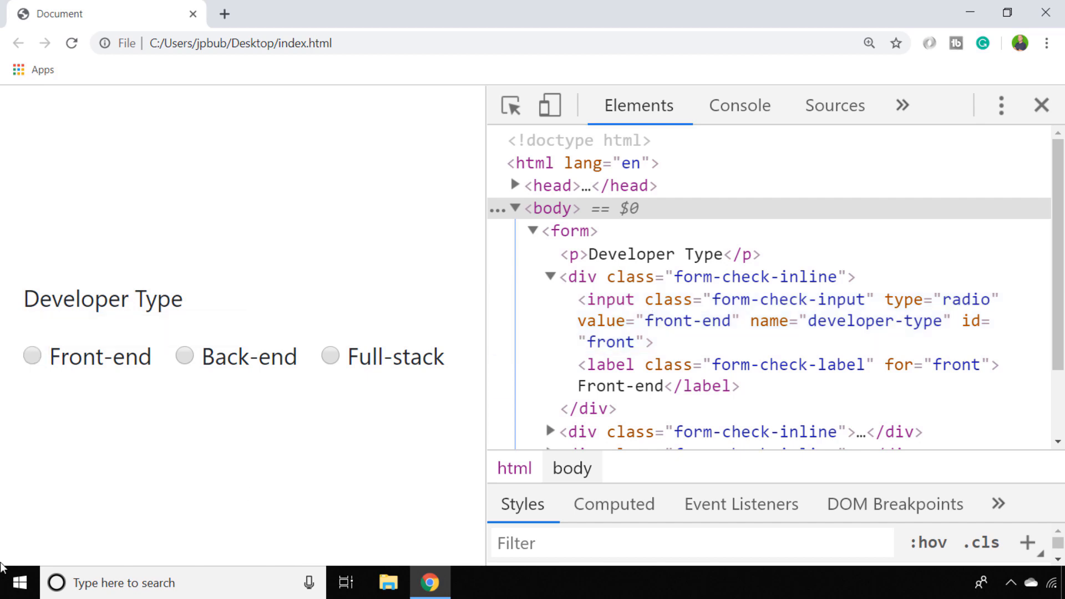
pyautogui.click(184, 356)
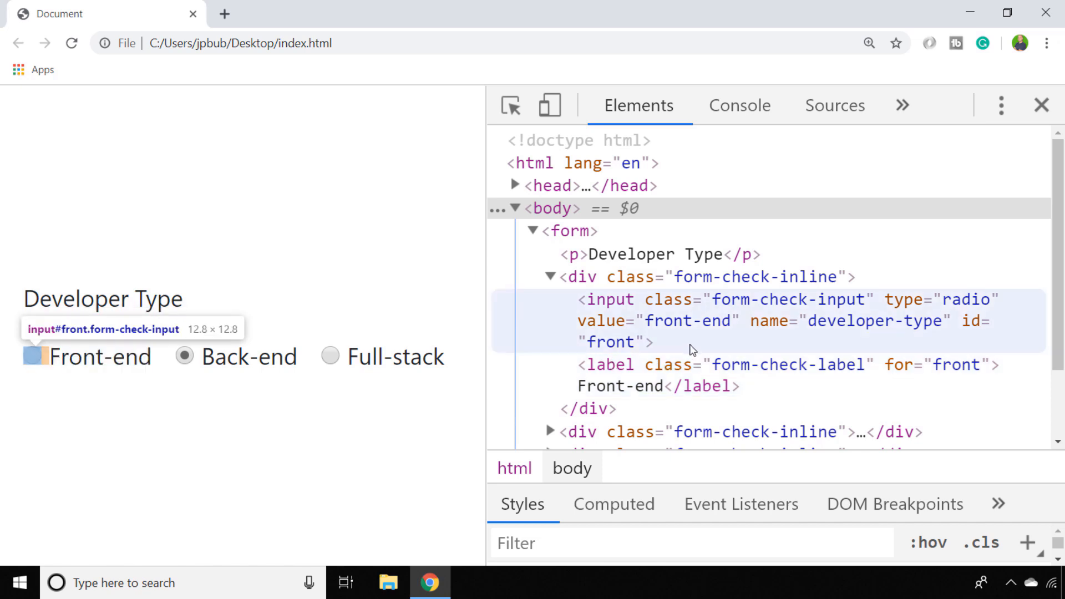
pyautogui.moveTo(806, 334)
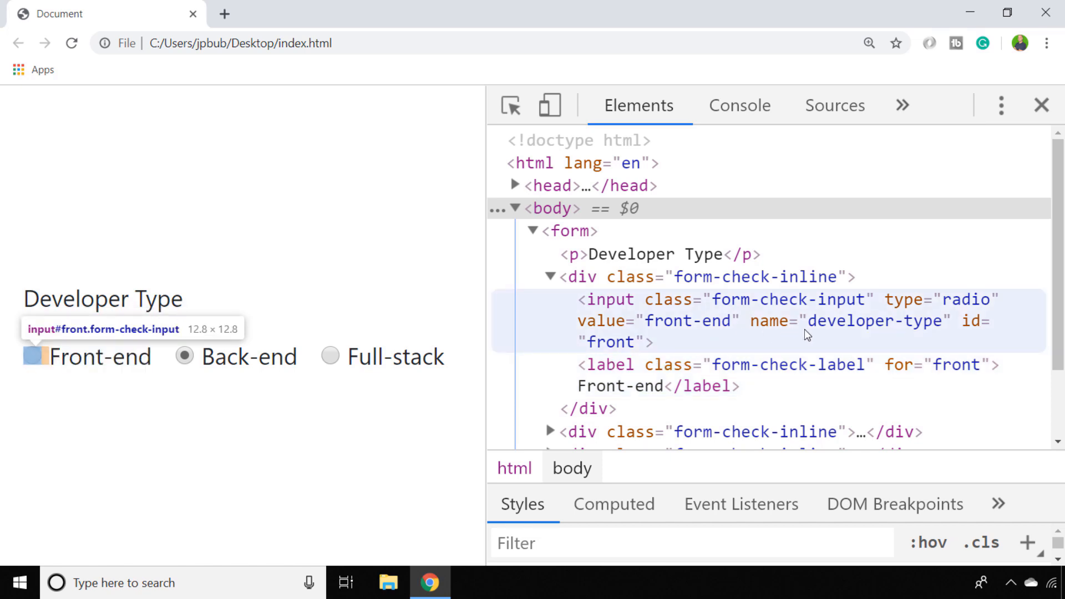
pyautogui.moveTo(813, 334)
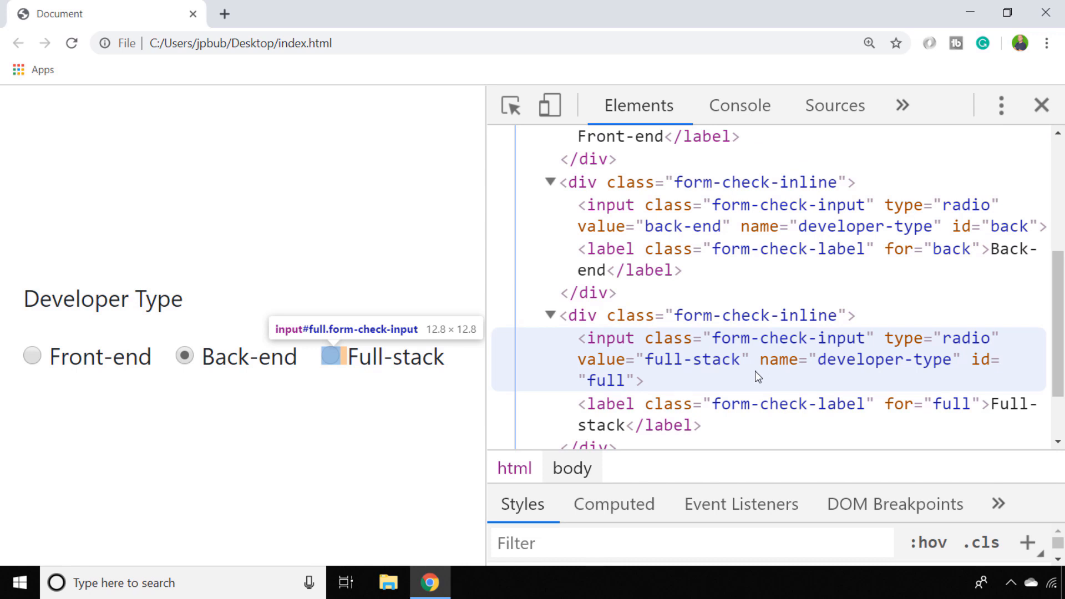
pyautogui.moveTo(696, 367)
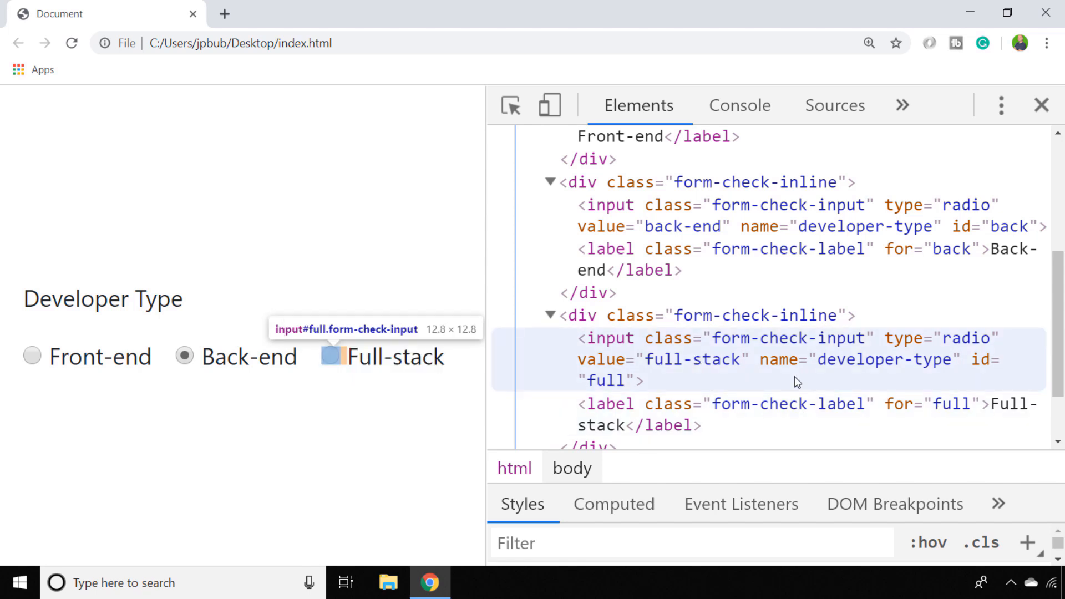
pyautogui.moveTo(728, 377)
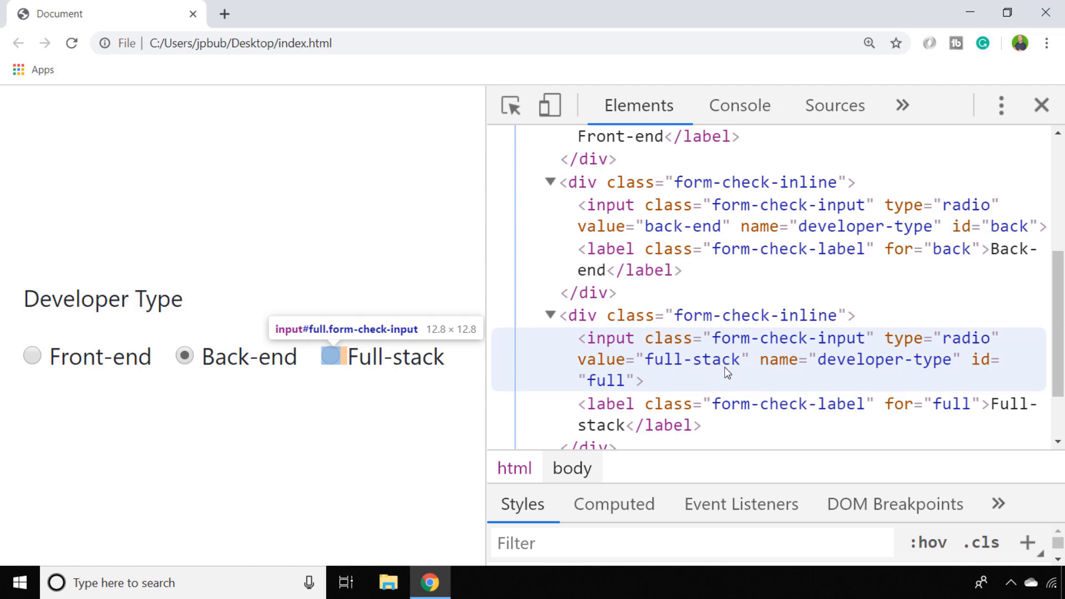
pyautogui.moveTo(710, 376)
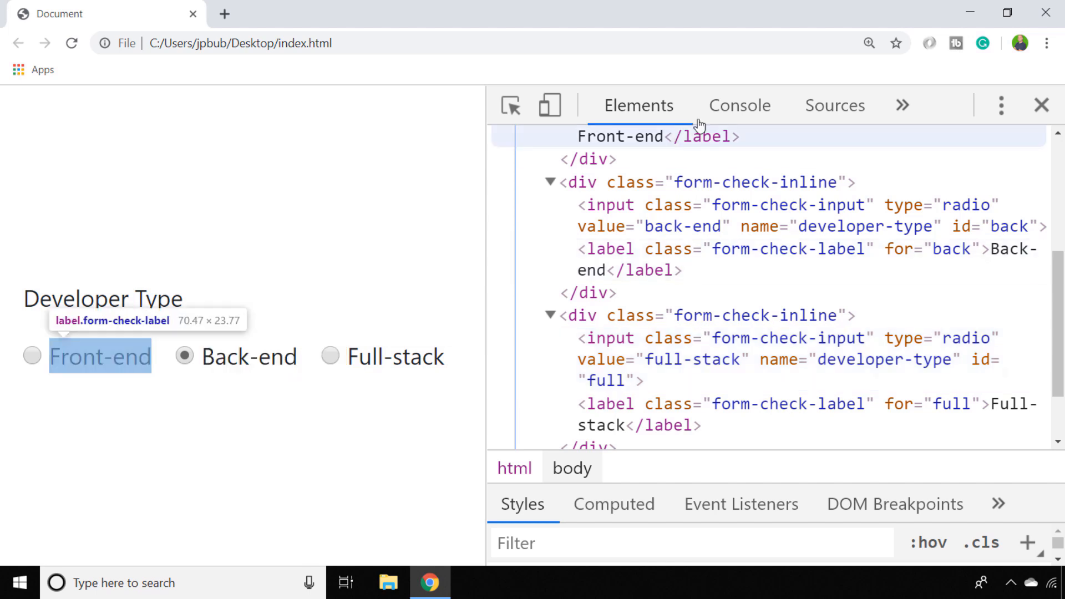
# Run getElementsByName('developer-type') in the Console and expand the returned NodeList of three radios.
pyautogui.click(738, 105)
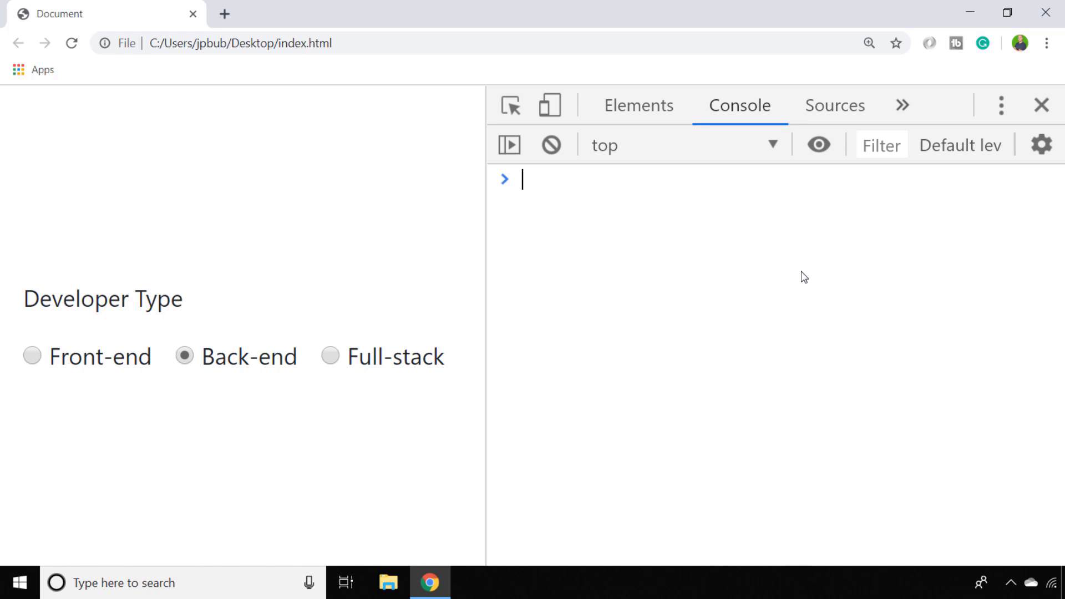
pyautogui.press('Enter')
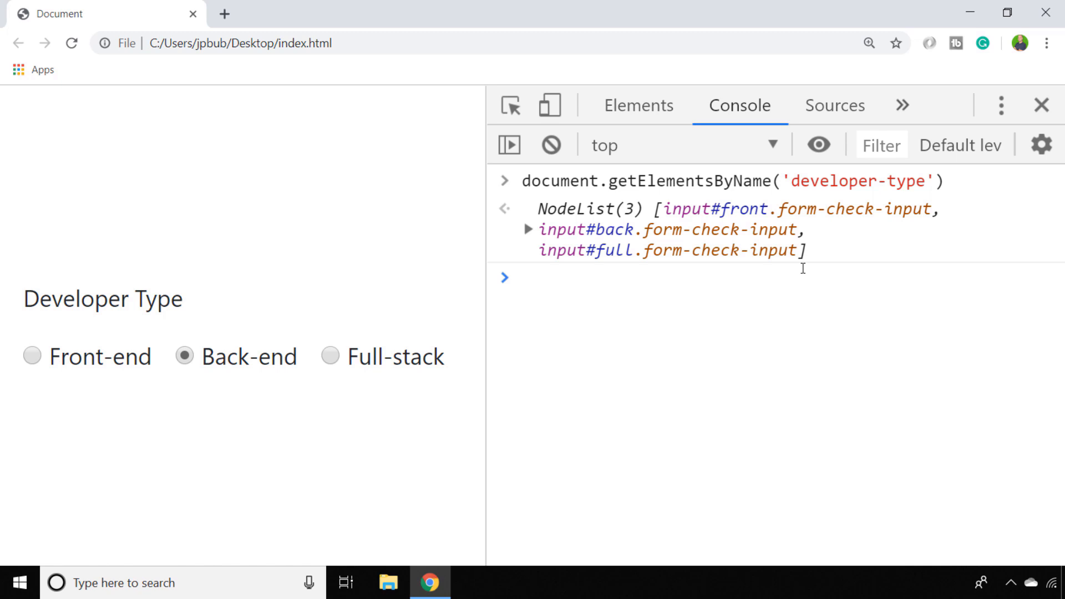
pyautogui.moveTo(620, 246)
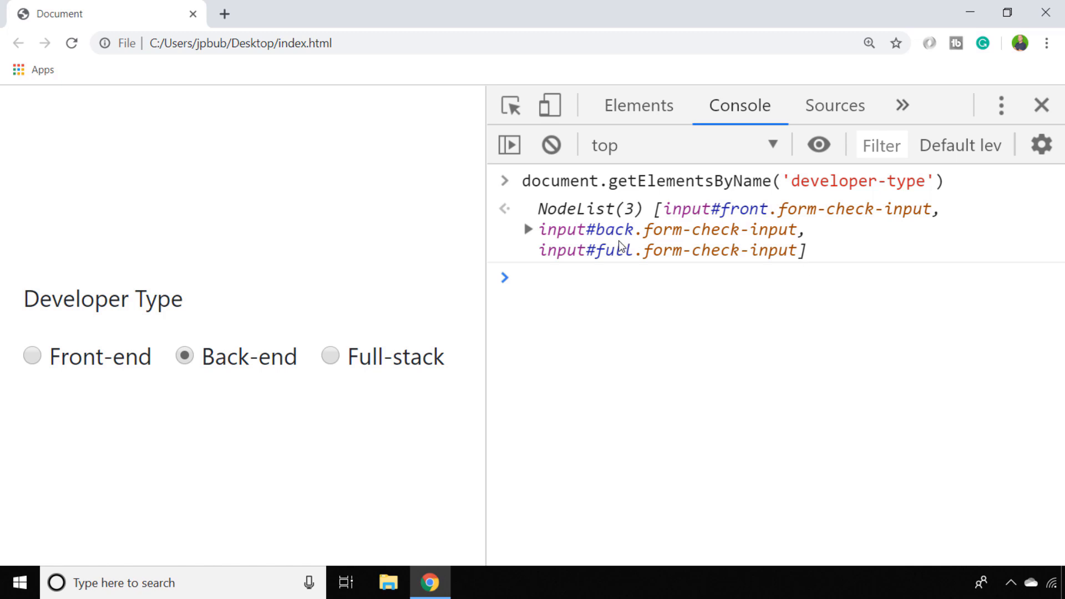
pyautogui.click(528, 228)
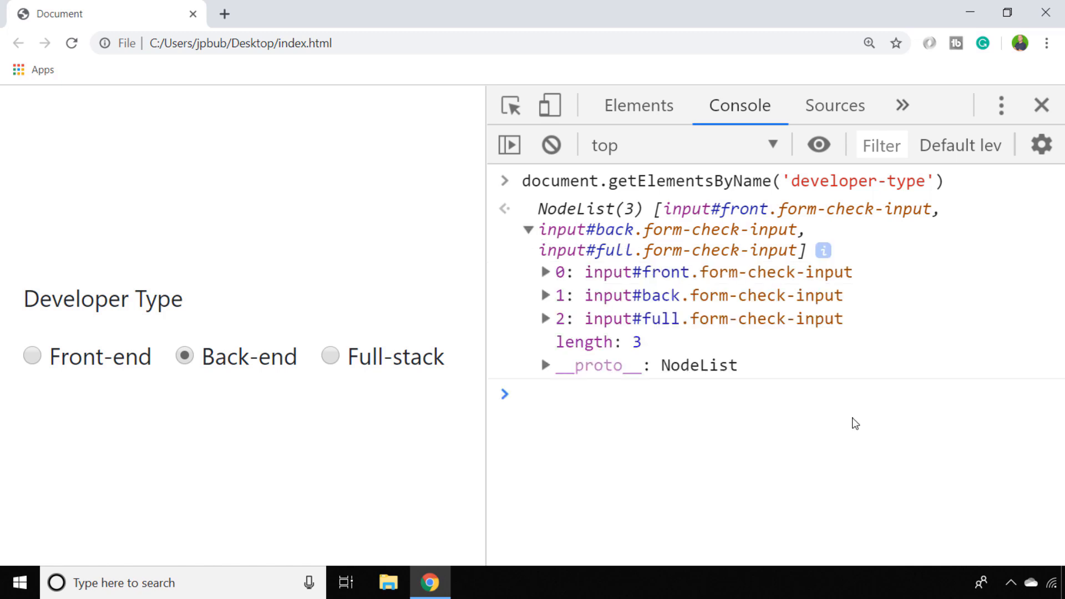
pyautogui.moveTo(562, 312)
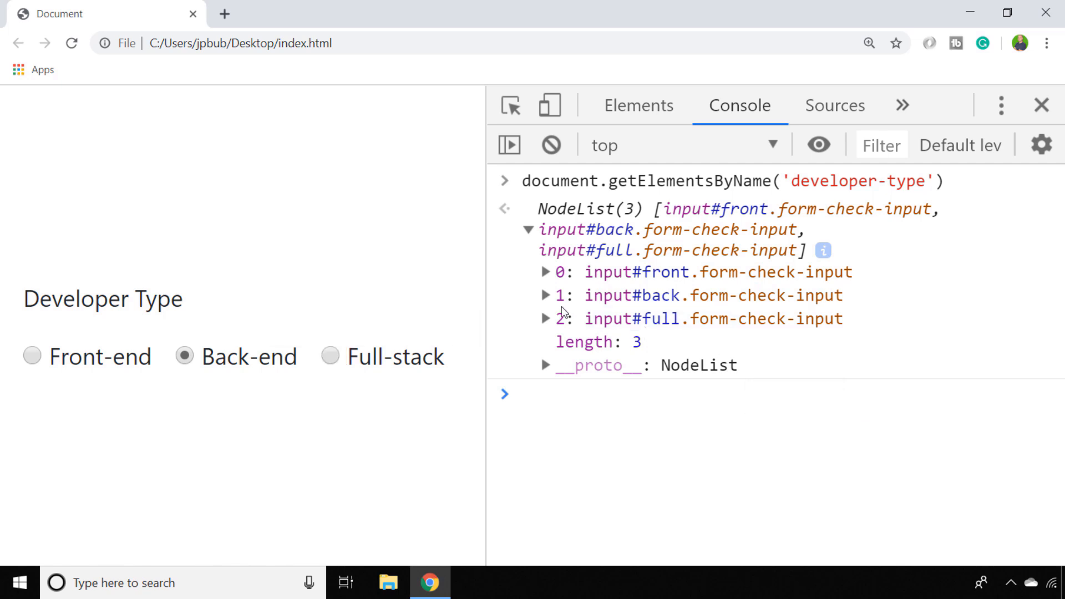
# Browse the back-end and front-end input properties (checked true/false), then collapse them.
pyautogui.click(544, 295)
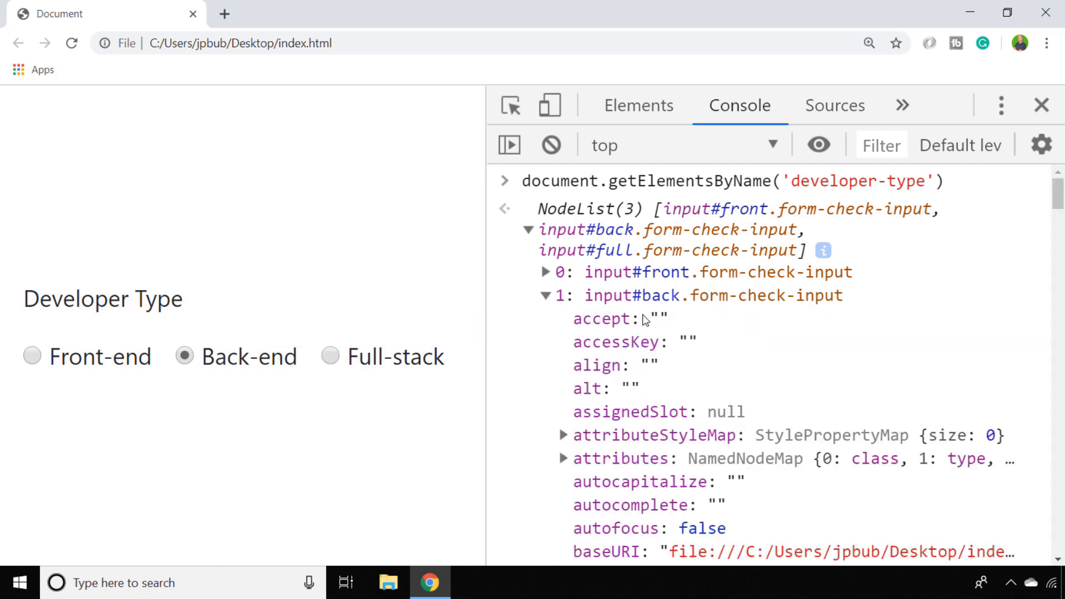
pyautogui.scroll(-3)
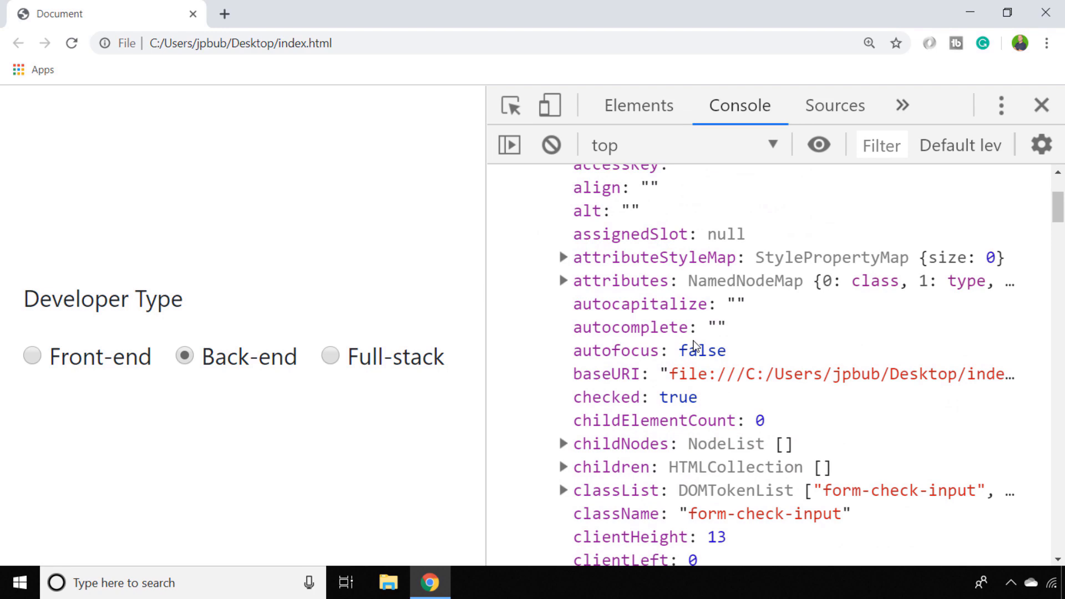
pyautogui.scroll(-3)
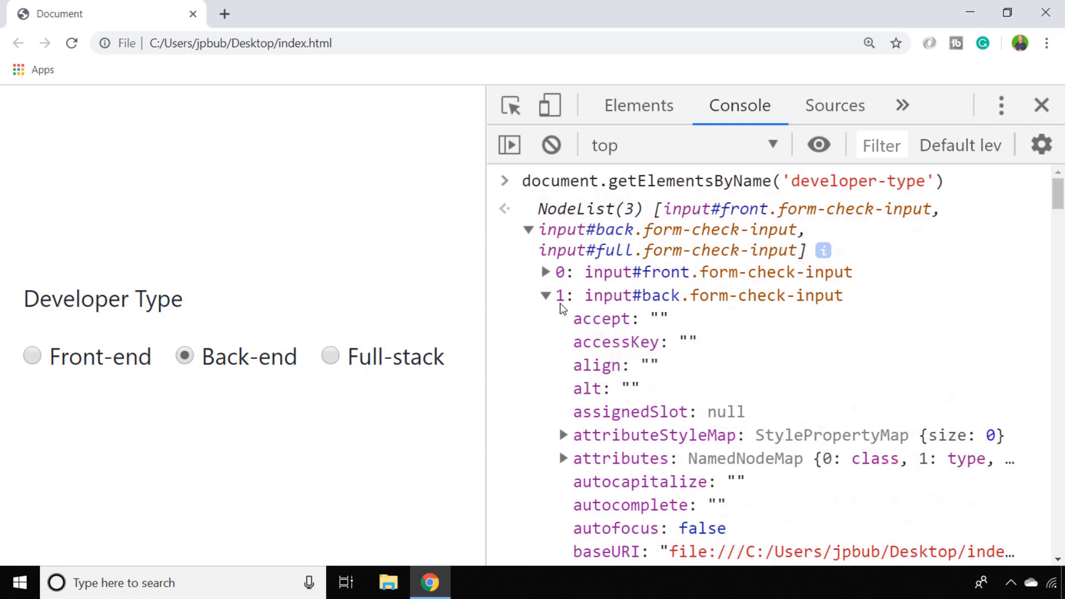
pyautogui.click(545, 272)
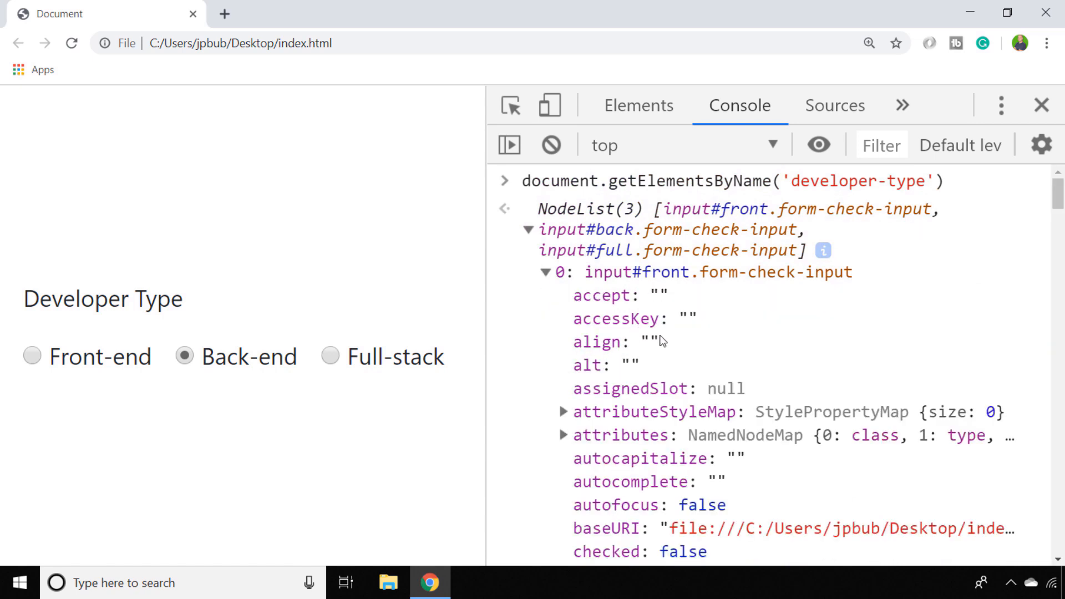
pyautogui.scroll(-3)
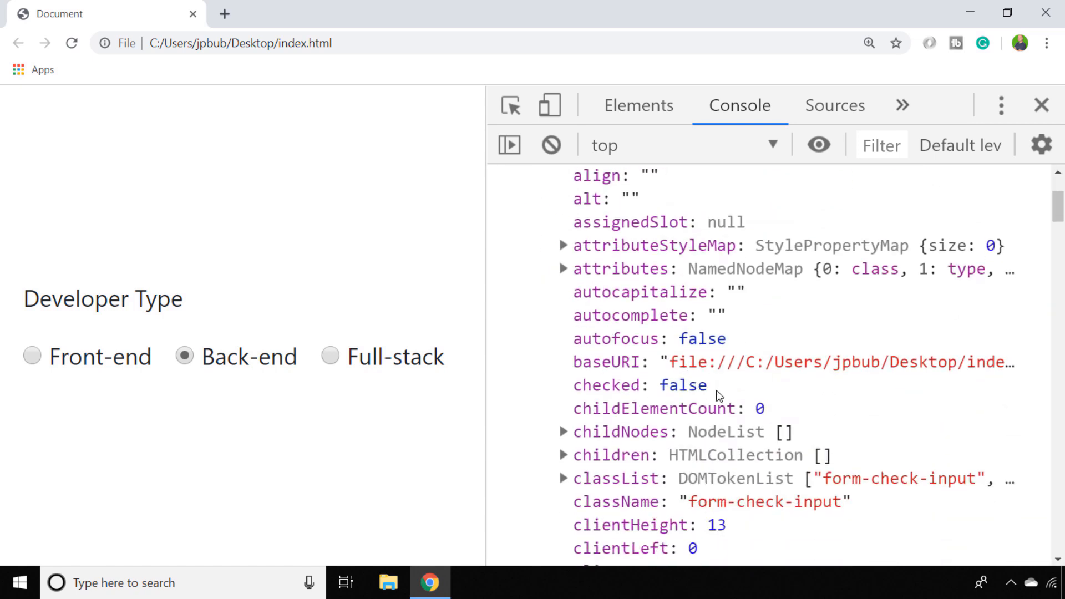
pyautogui.scroll(3)
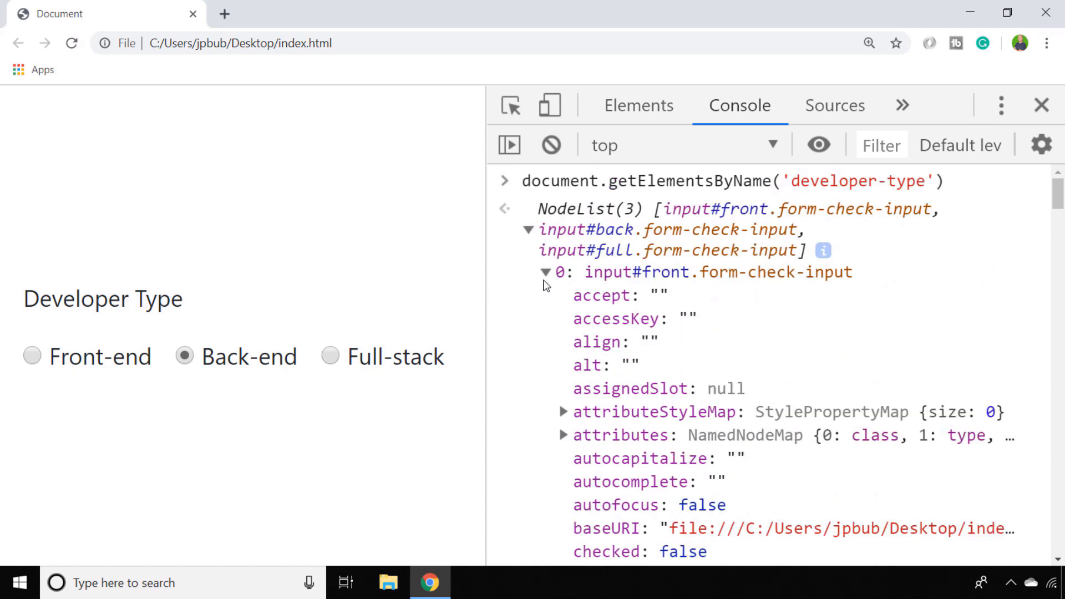
pyautogui.click(546, 271)
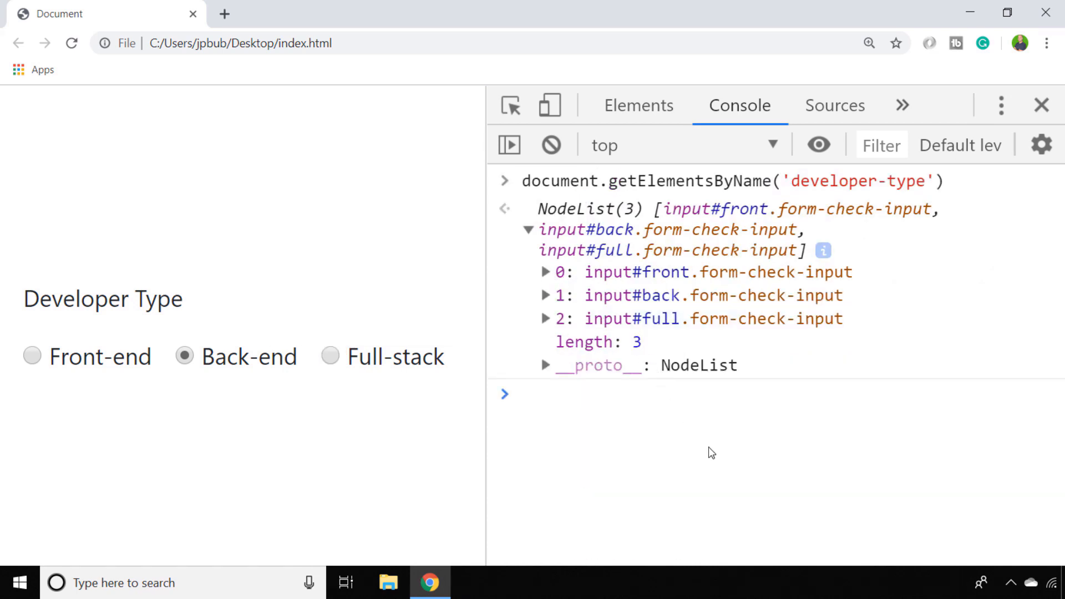
pyautogui.moveTo(716, 444)
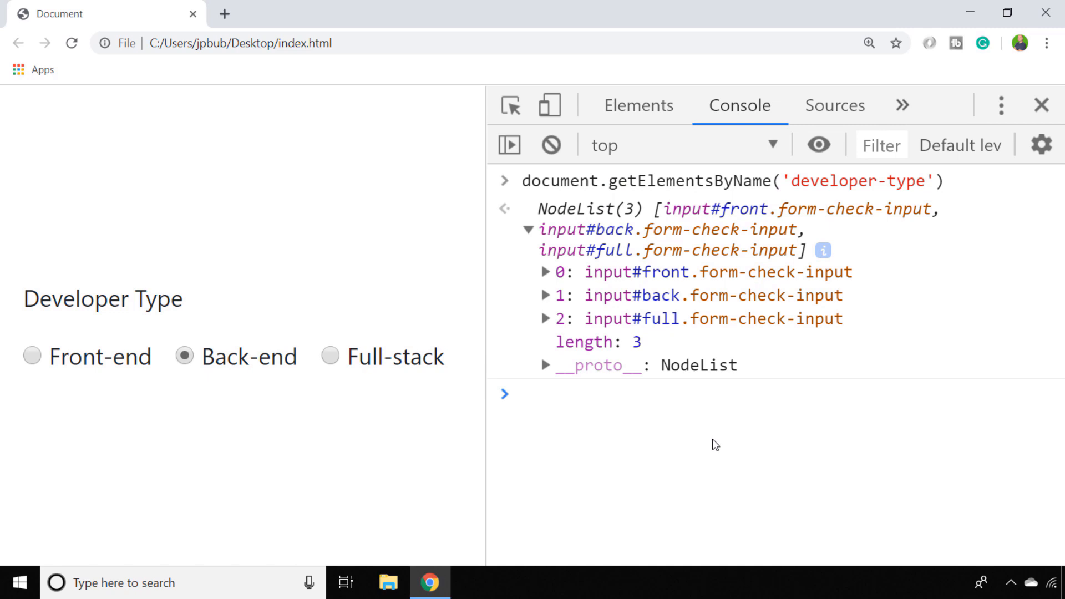
# Run a forEach loop over developer-type radios logging the checked radio.value, giving back-end.
pyautogui.write("document.getElementsByName('developer-type').forEach(radio")
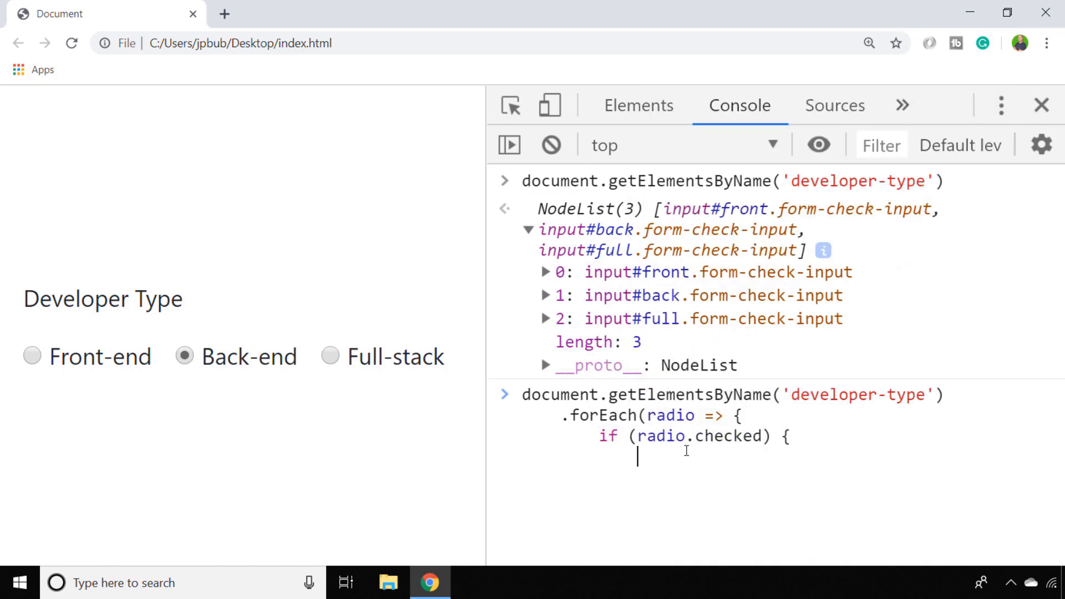
pyautogui.press('Enter')
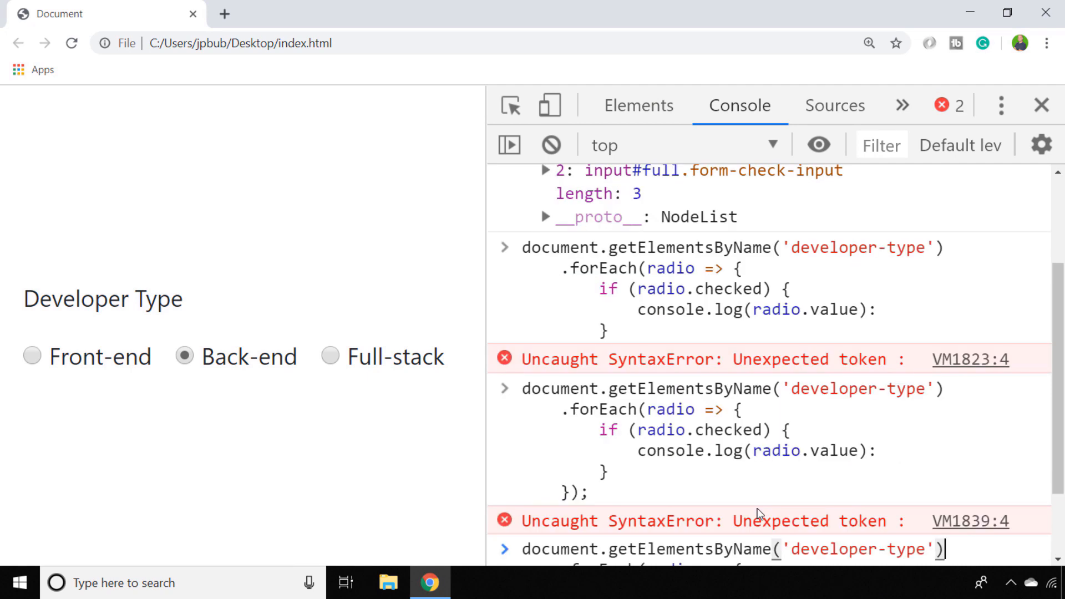
pyautogui.scroll(-3)
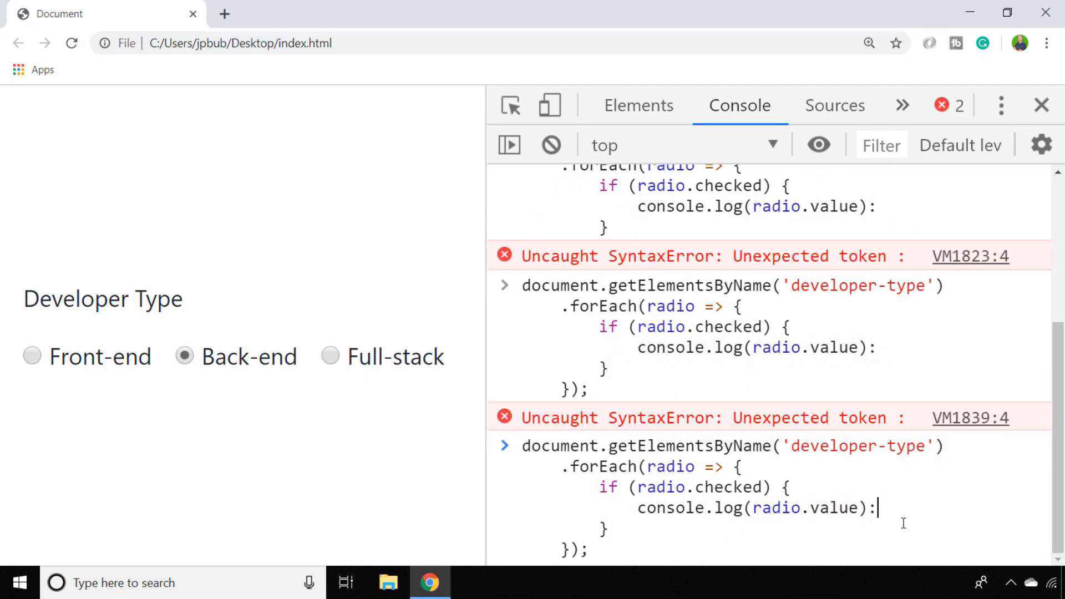
pyautogui.write(';')
pyautogui.press('Return')
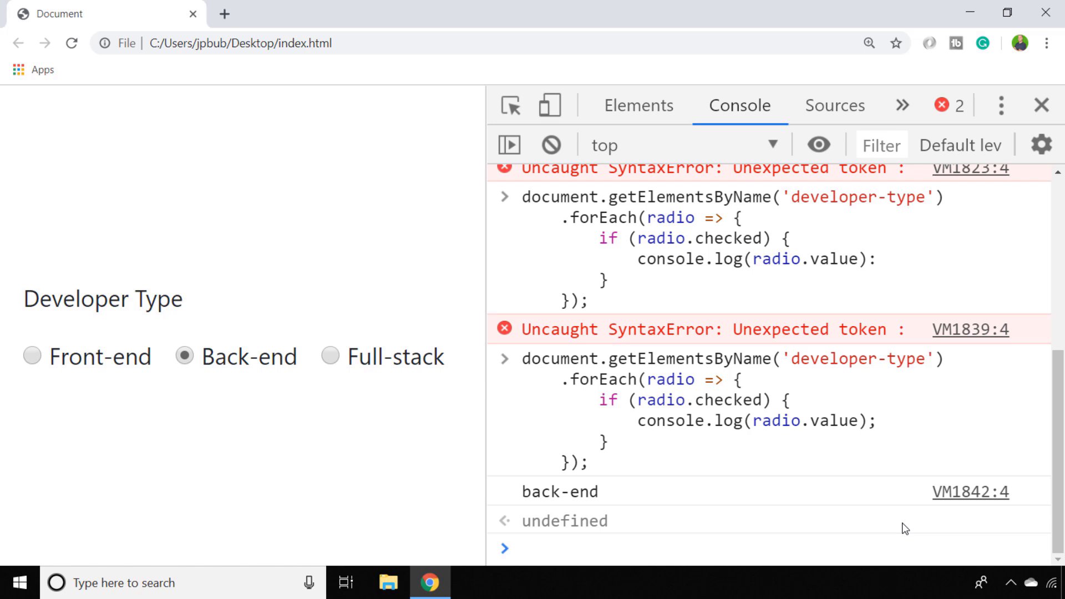
pyautogui.moveTo(332, 361)
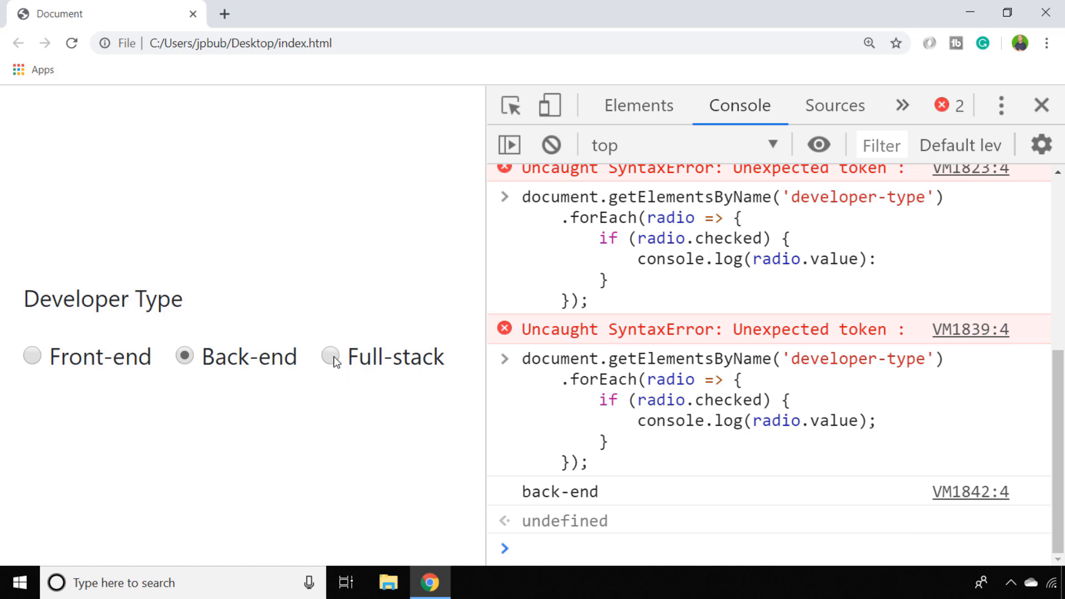
# Check Full-stack on the page so the rerun loop logs full-stack.
pyautogui.click(329, 356)
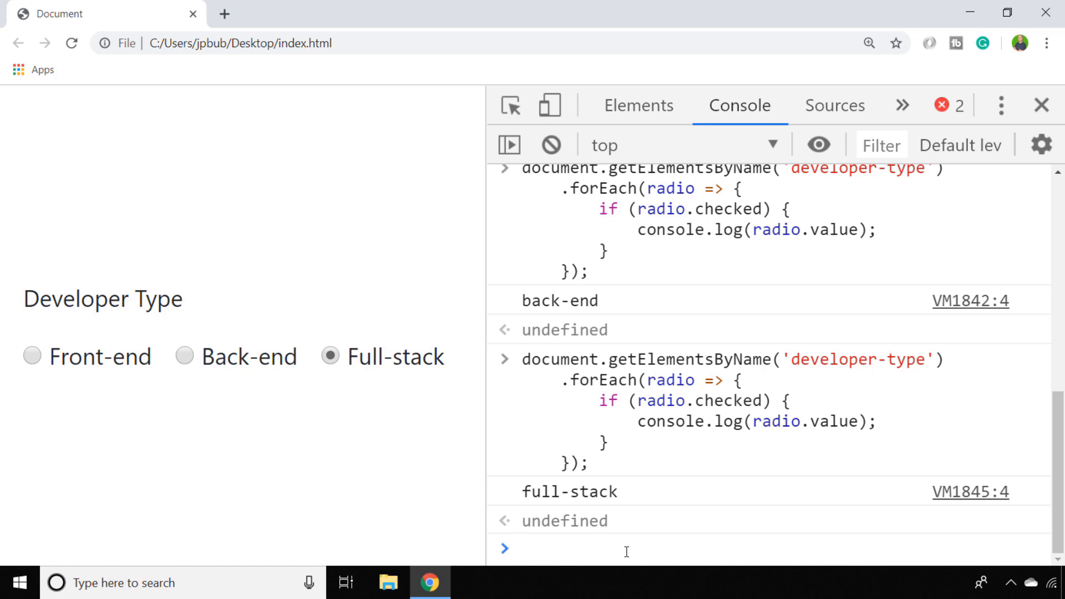
pyautogui.click(625, 549)
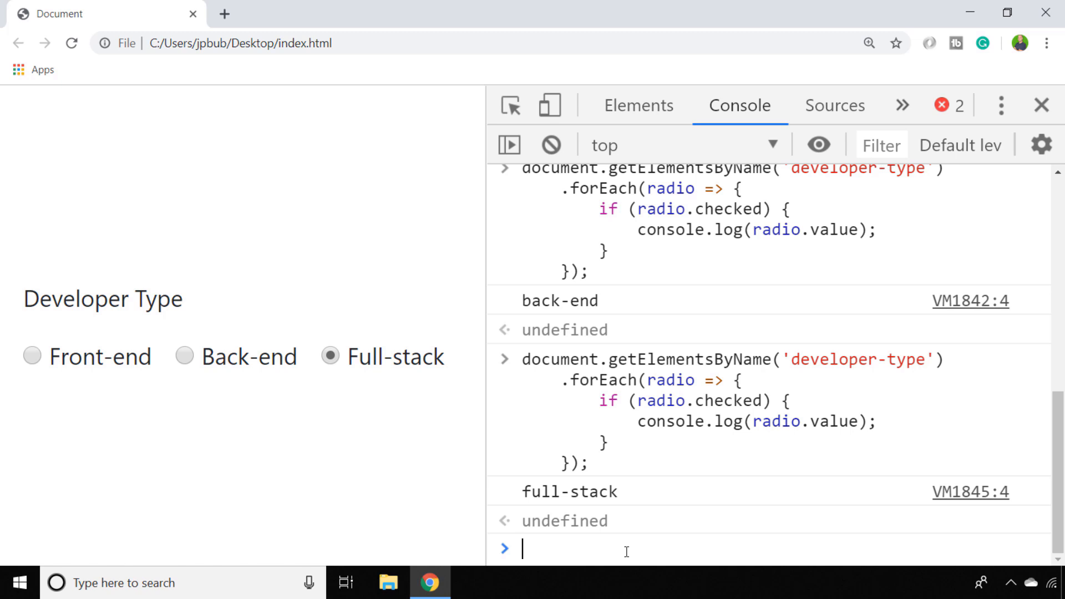
pyautogui.moveTo(569, 93)
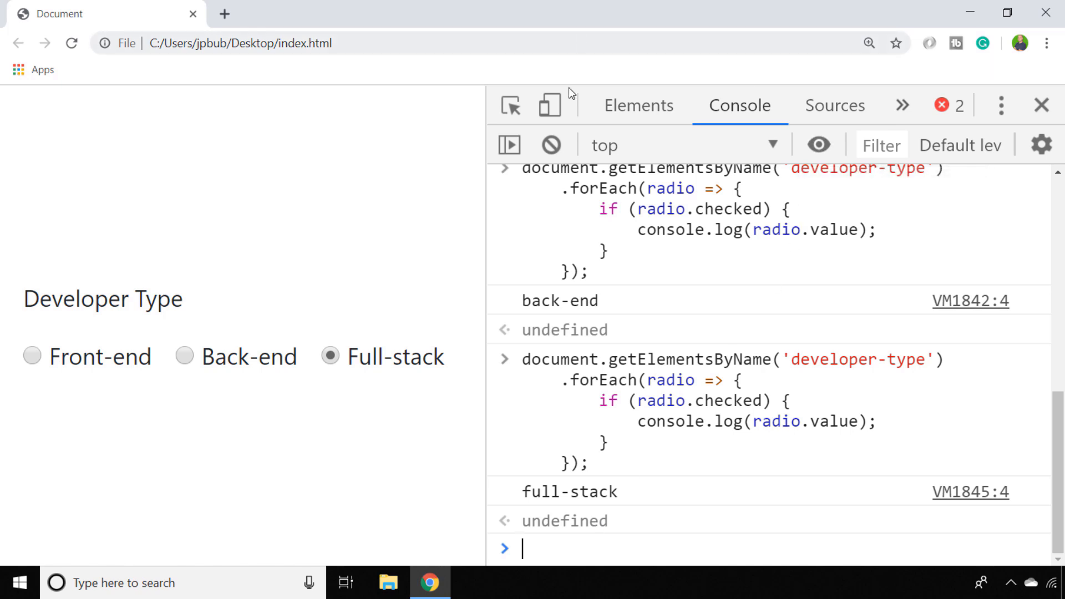
# Run querySelector('input[name="developer-type"]:checked').value returning "full-stack", then check Front-end for "front-end".
pyautogui.click(551, 144)
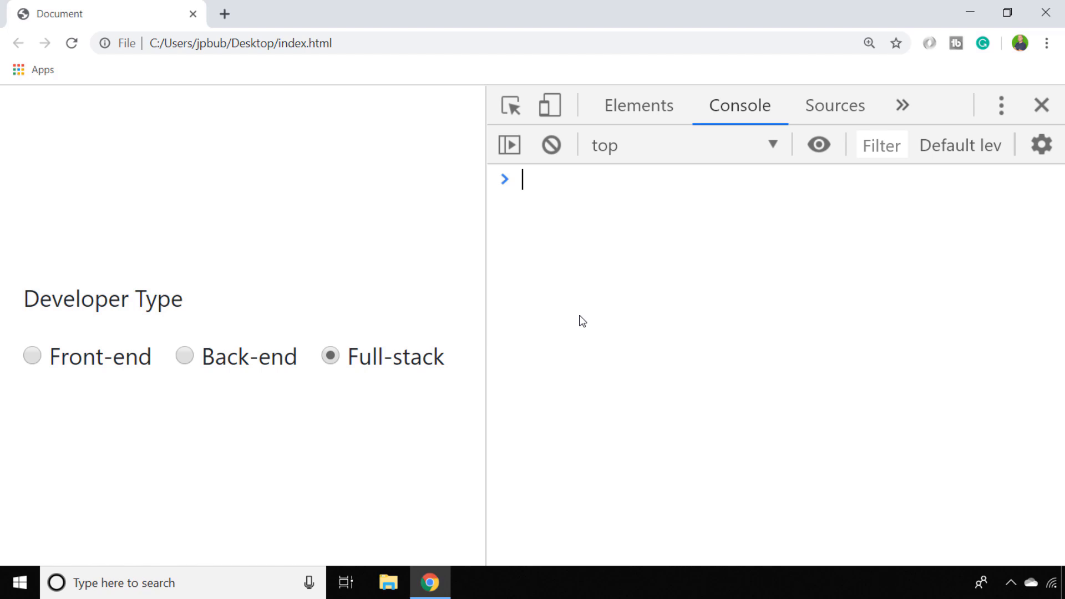
pyautogui.write('document.querySelector(\'input{name="developer-type')
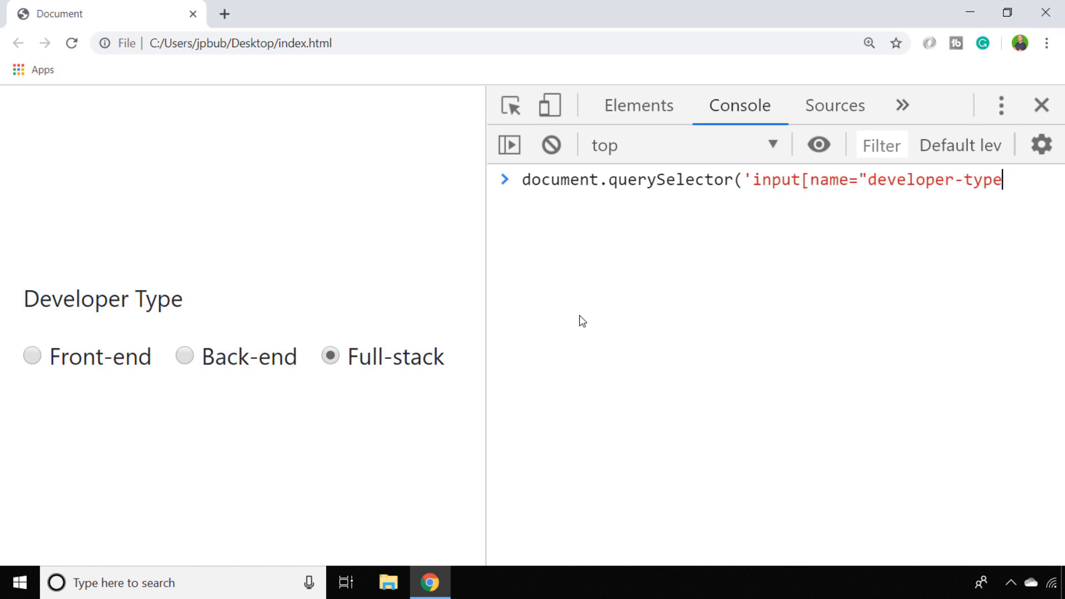
pyautogui.write('"]:checked\'')
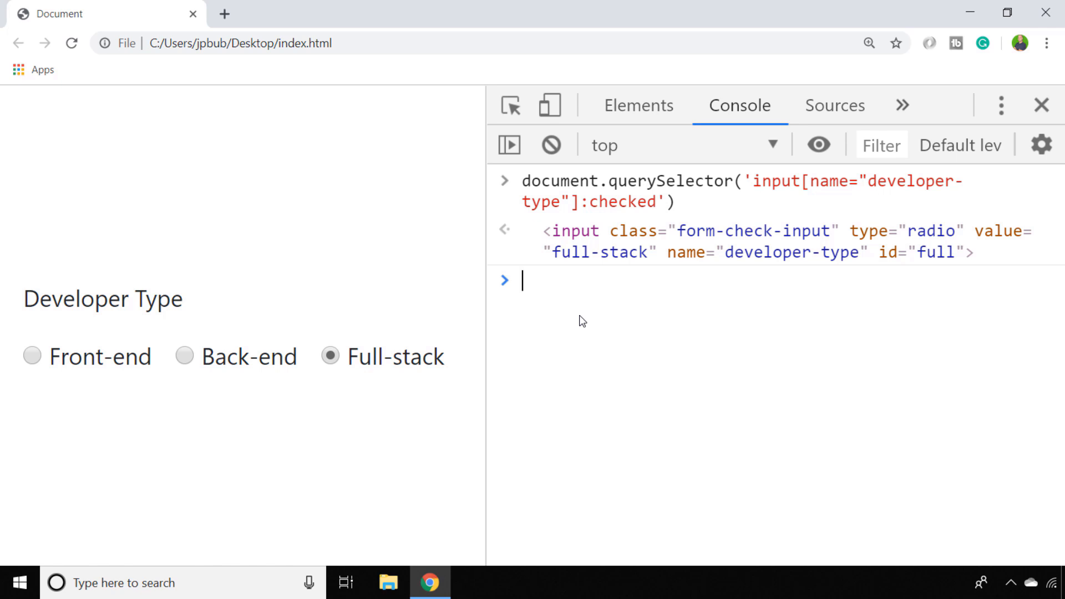
pyautogui.write('document.querySelector(\'input[name="developer-type"]:checked\').value')
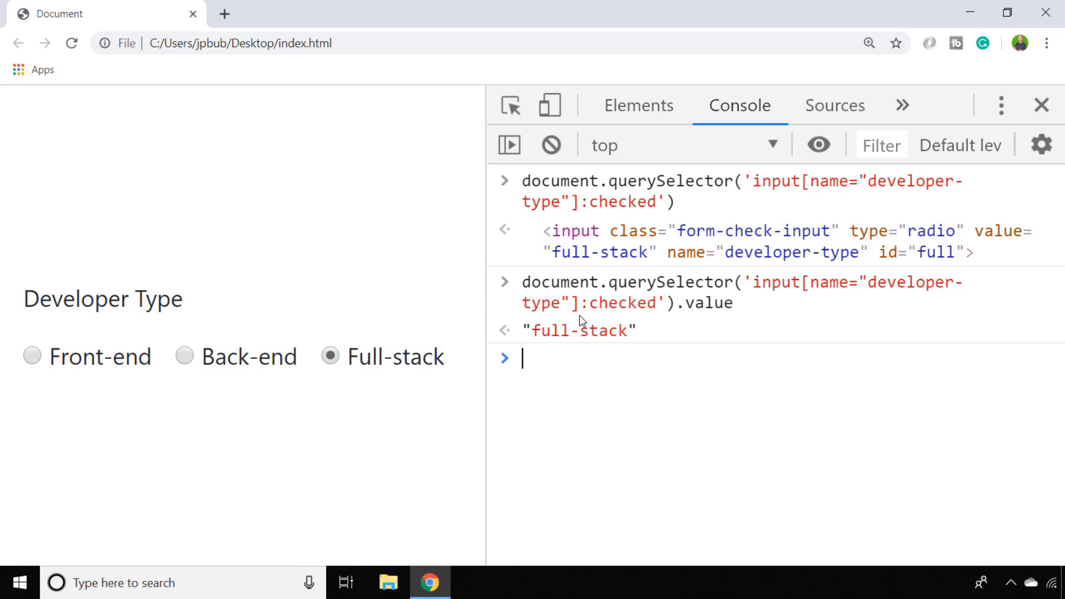
pyautogui.click(31, 356)
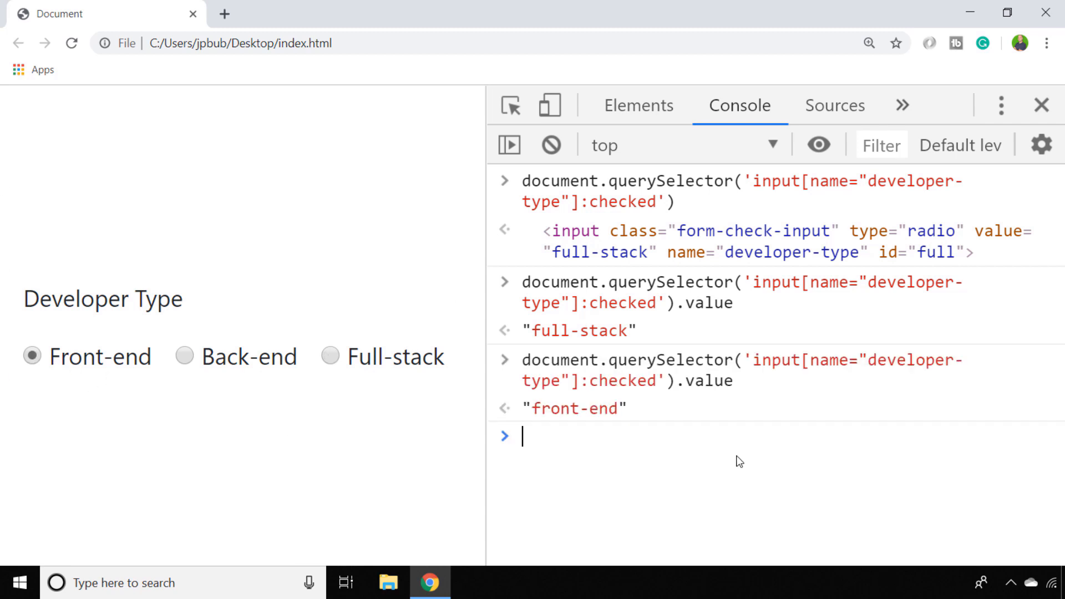